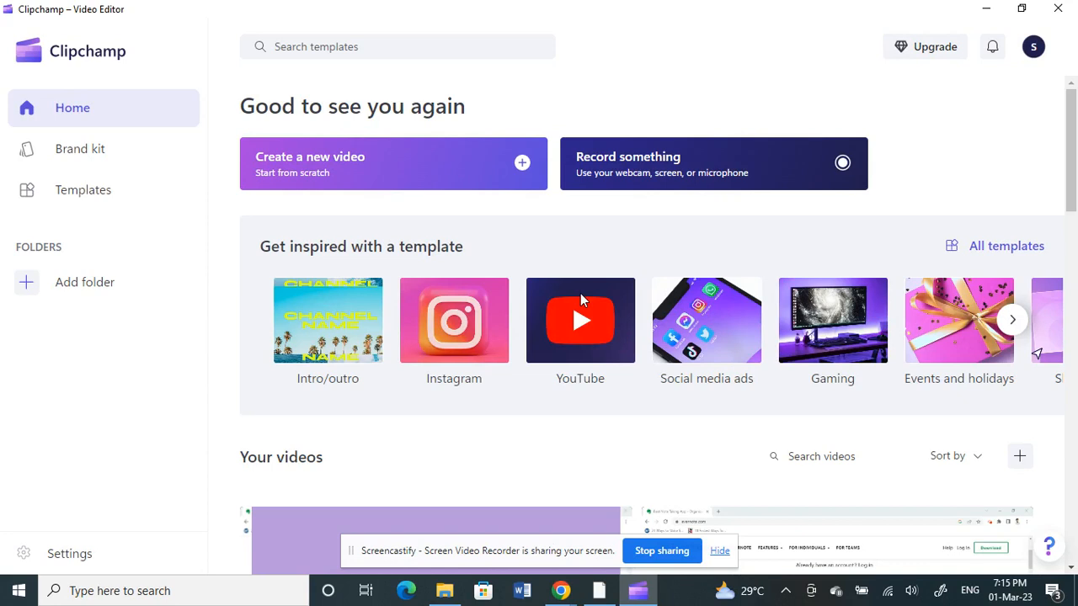
mouse_move(856, 20)
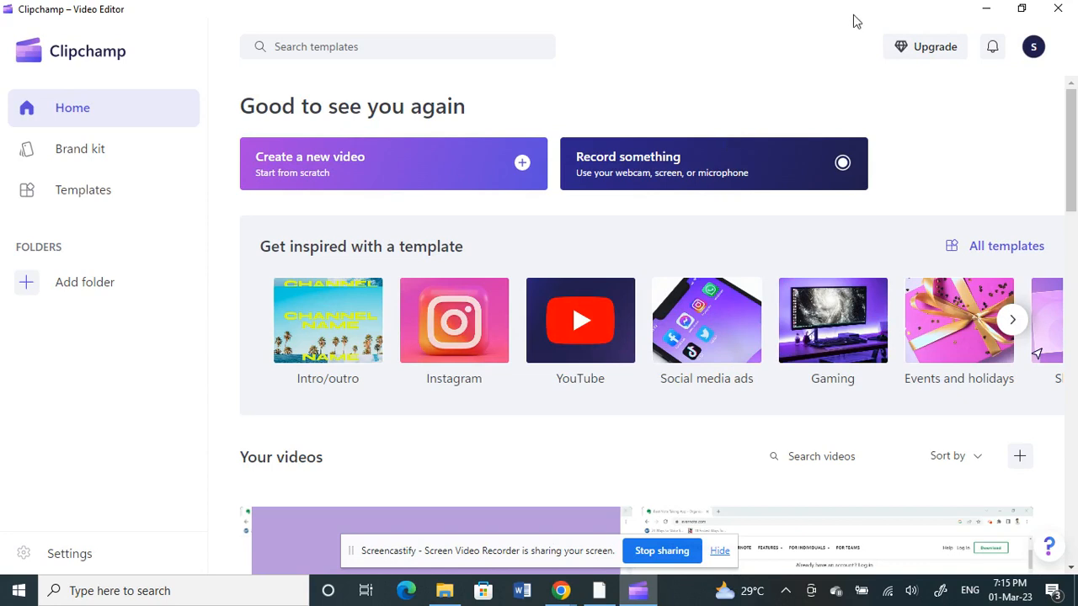
mouse_move(328, 156)
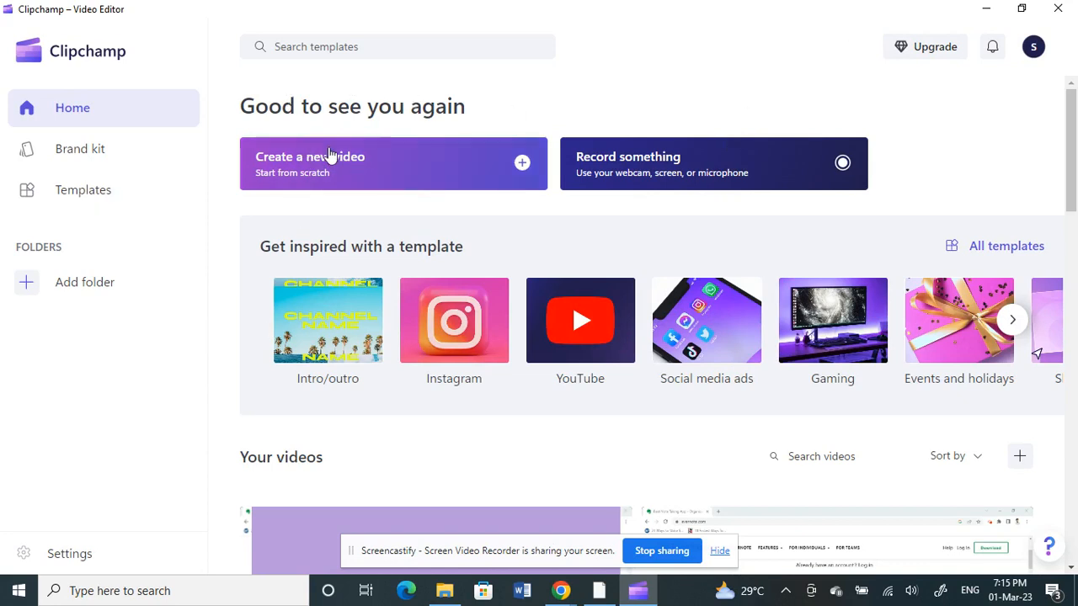
Create a new video, import How to use Evernote.mp4, and trim it to about two minutes.
click(329, 156)
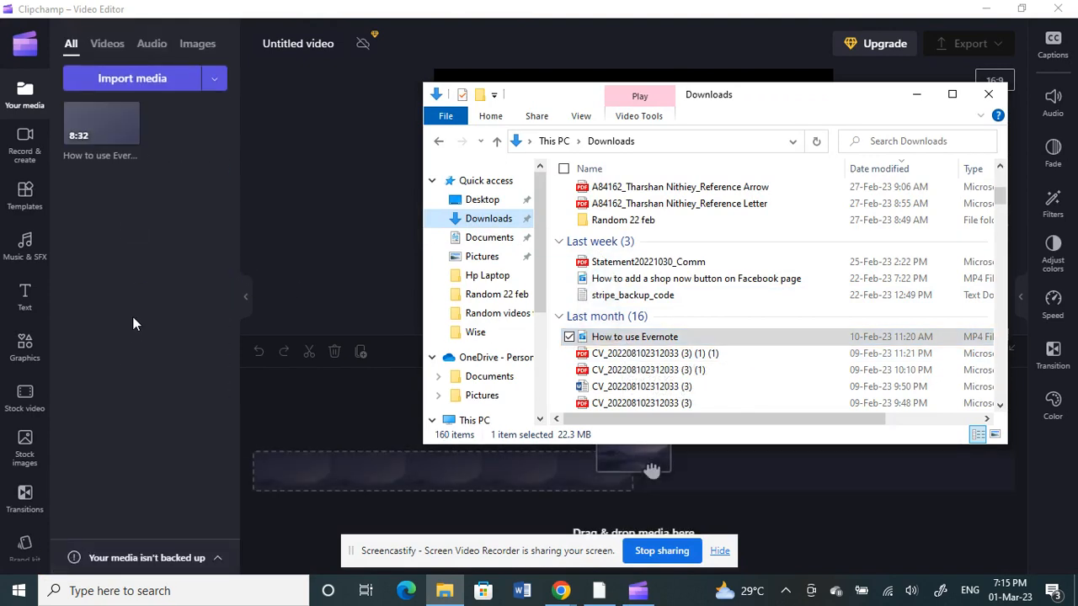
click(989, 94)
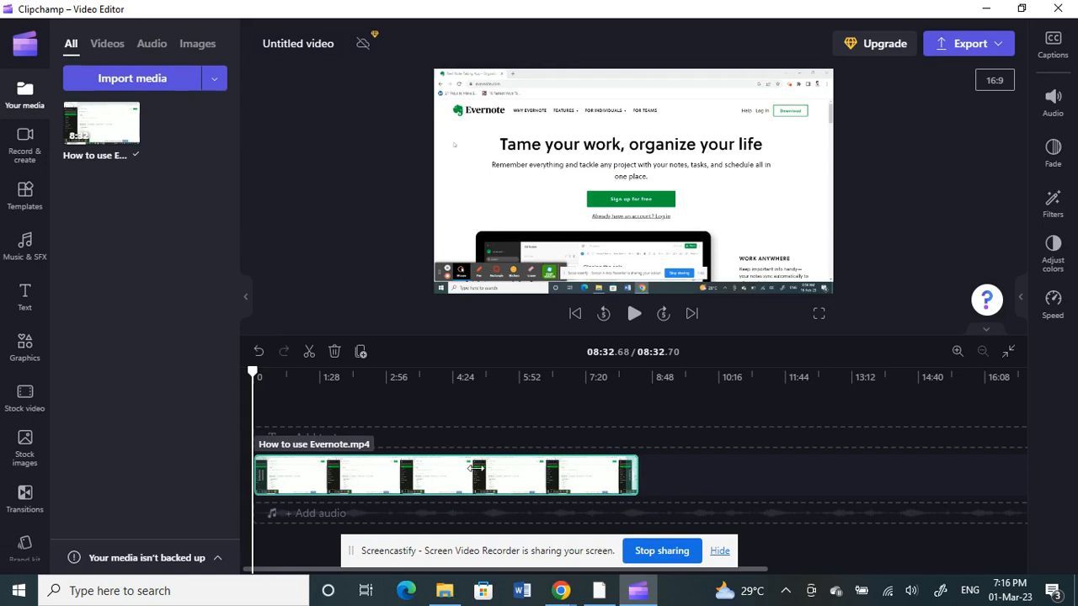
click(446, 474)
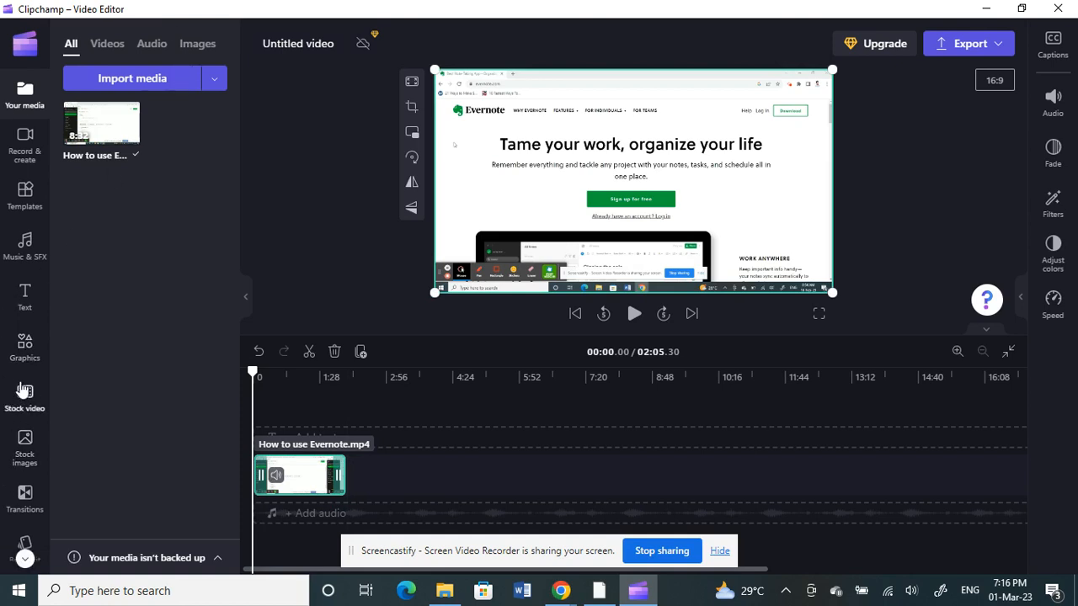
Add the free purple, white and green striped stock image above the Evernote clip.
click(25, 448)
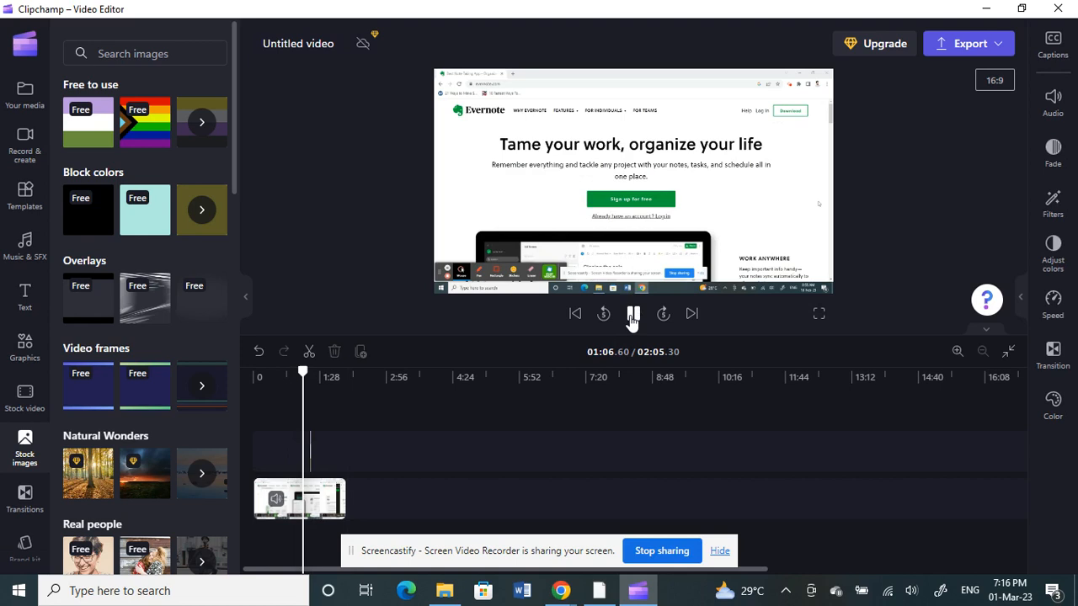
click(633, 313)
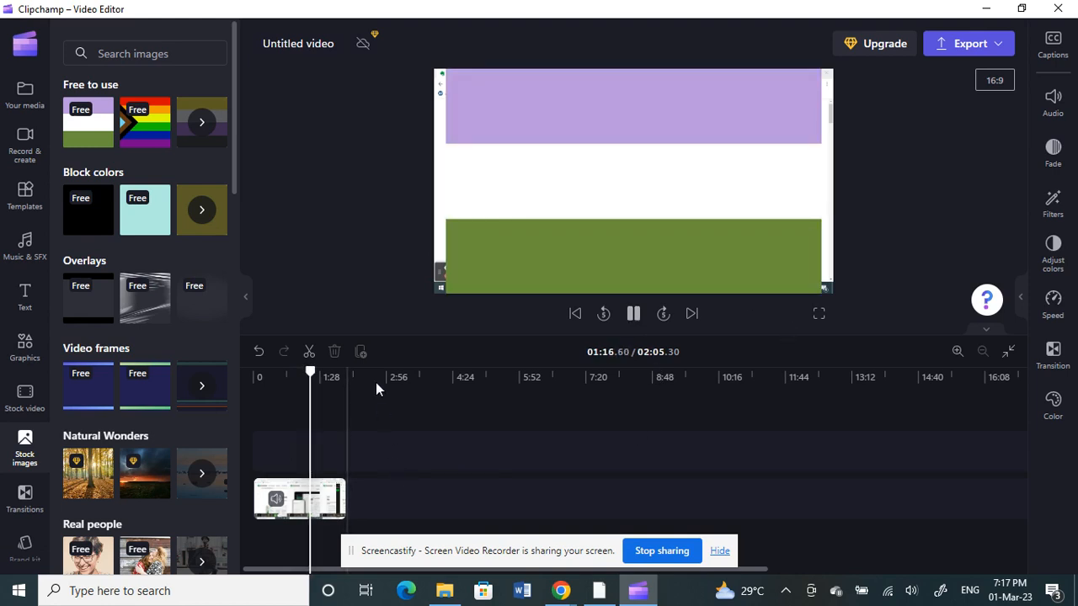
click(633, 314)
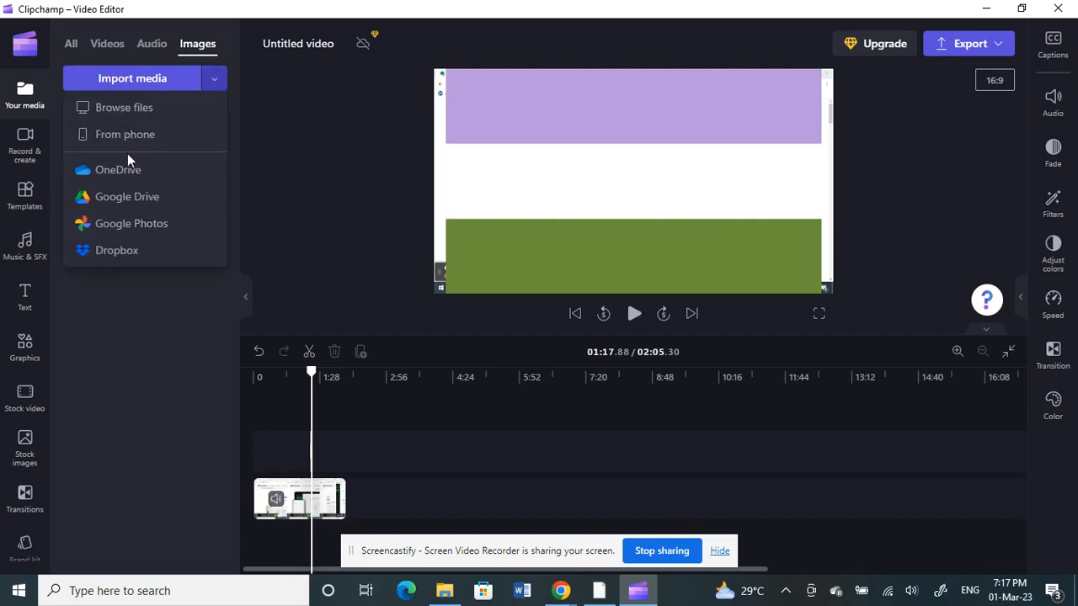
mouse_move(138, 346)
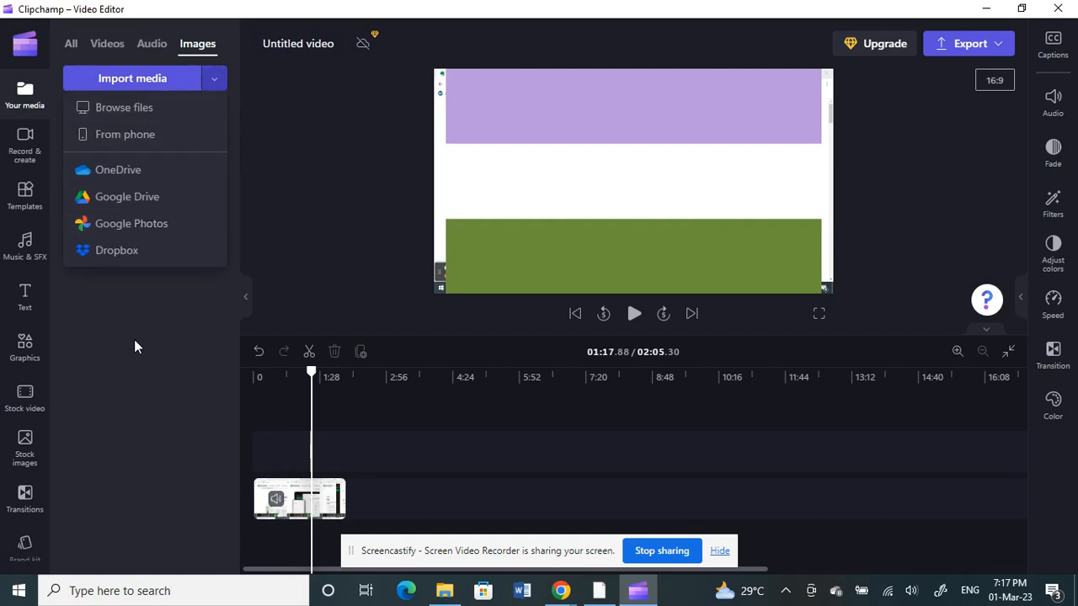